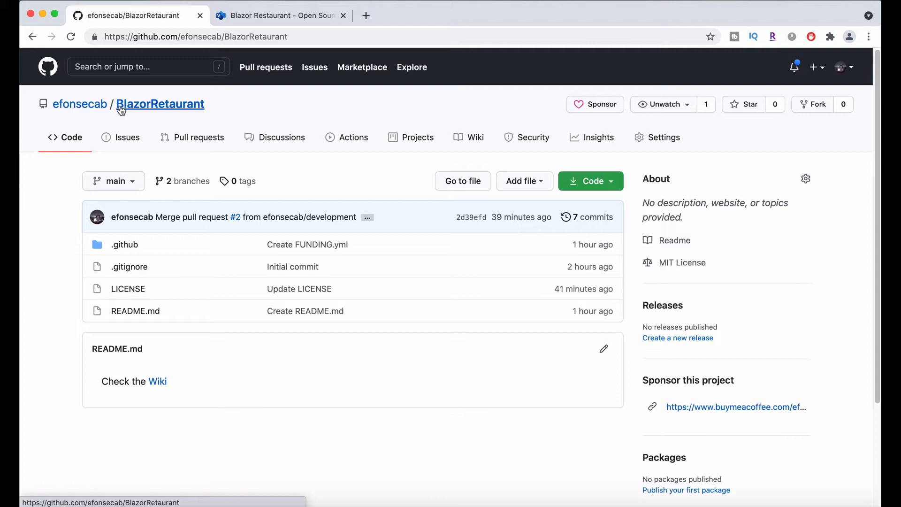
pyautogui.moveTo(252, 289)
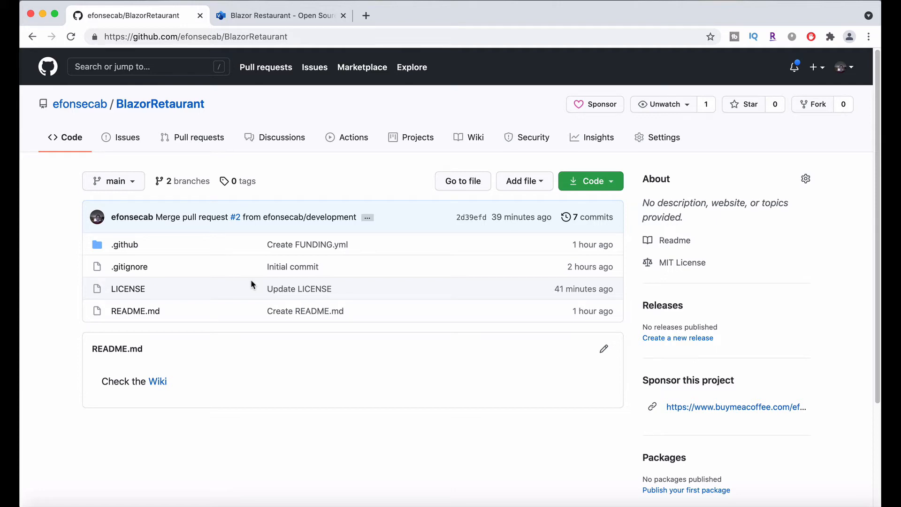
# View the BlazorRetaurant repository's Discussions, currently empty with General, Ideas, Q&A and Show and tell categories.
pyautogui.click(281, 137)
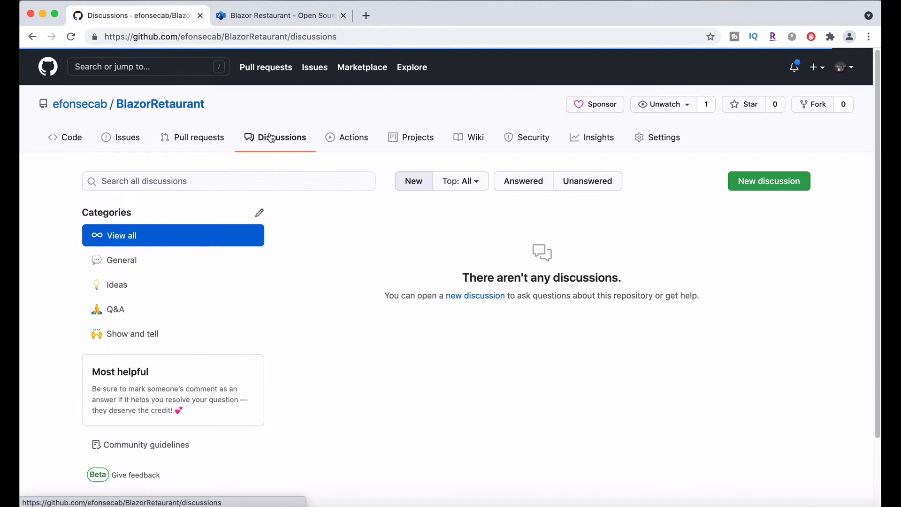
pyautogui.moveTo(702, 185)
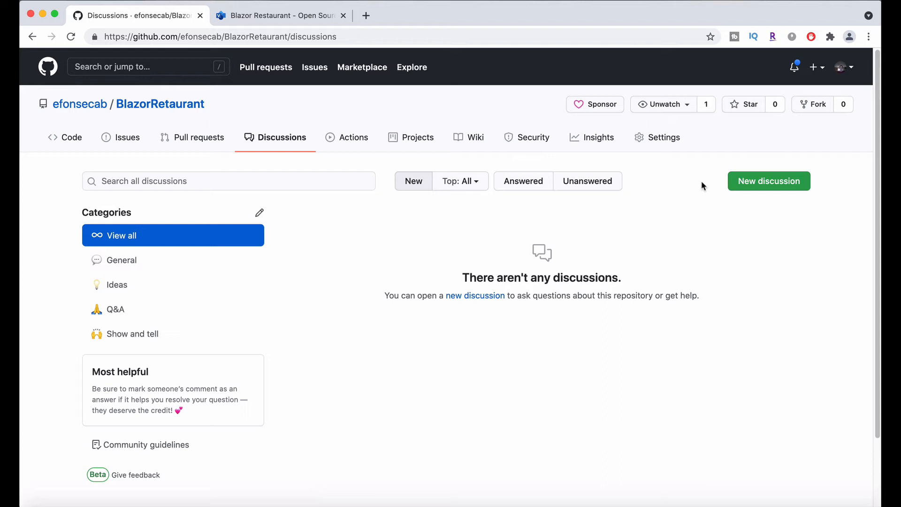
pyautogui.moveTo(299, 137)
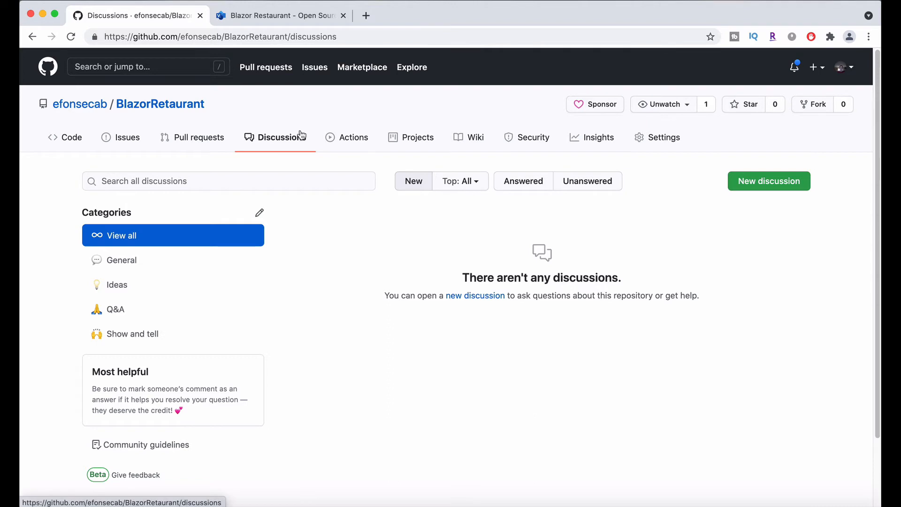
pyautogui.moveTo(347, 141)
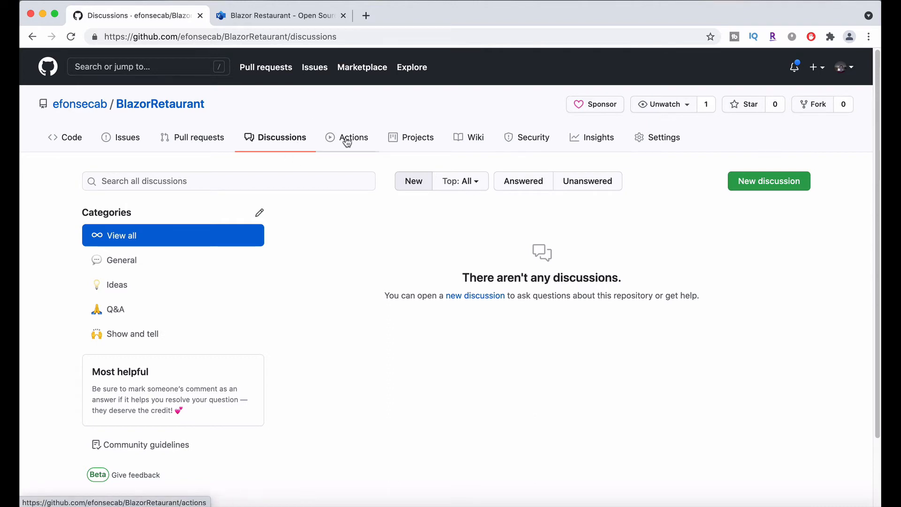
# Glance at the GitHub Actions starter workflows, then return to the Code view with files and README.
pyautogui.click(354, 138)
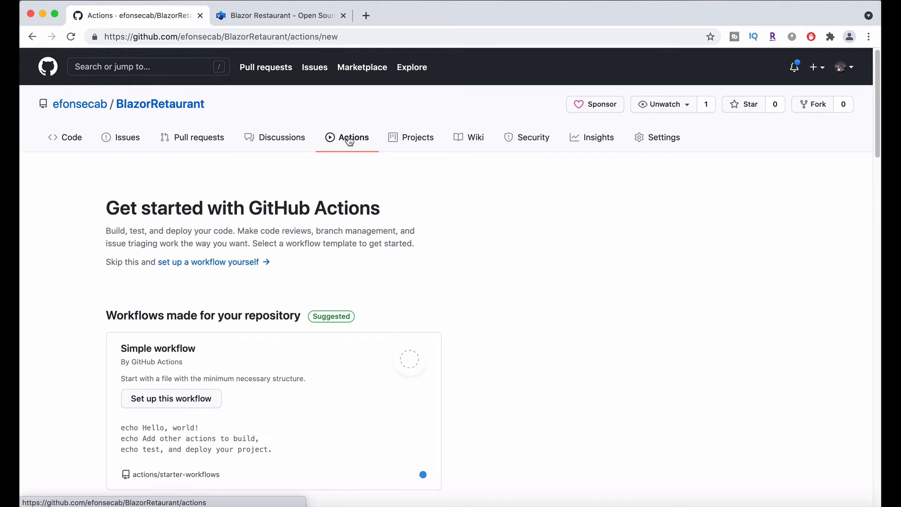
pyautogui.moveTo(68, 142)
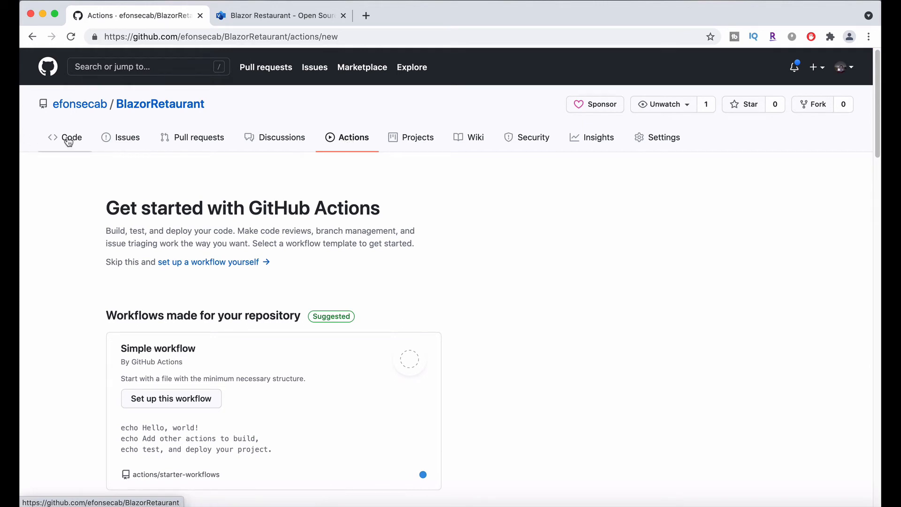
pyautogui.click(72, 137)
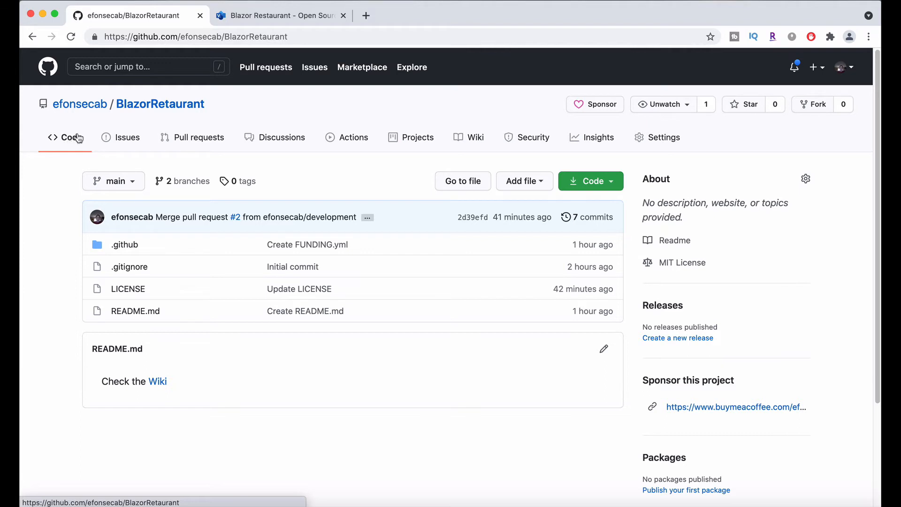
pyautogui.moveTo(162, 52)
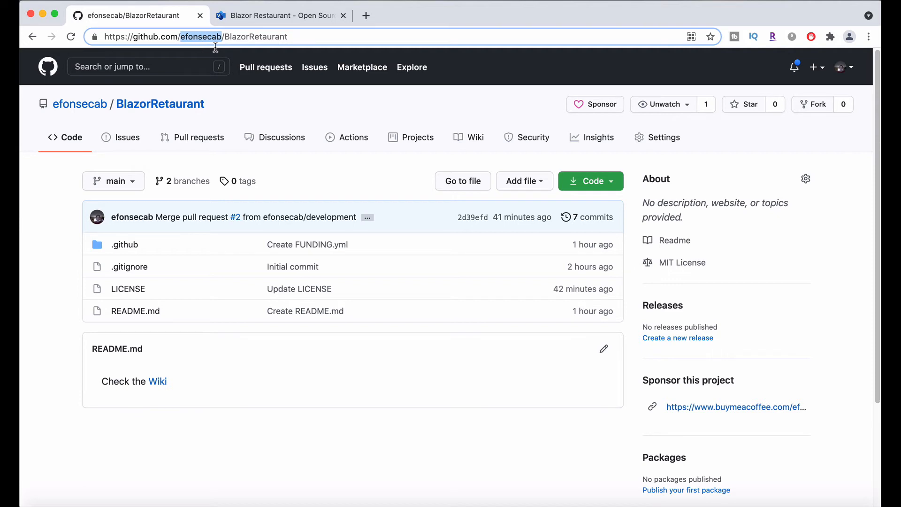
pyautogui.moveTo(266, 67)
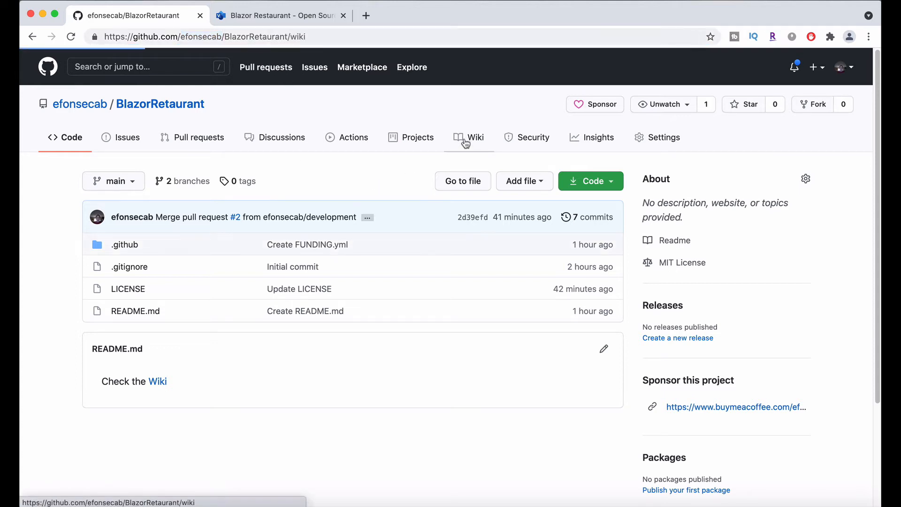
# View the wiki Home page listing Home, Requirements and Visio Diagrams pages.
pyautogui.click(475, 137)
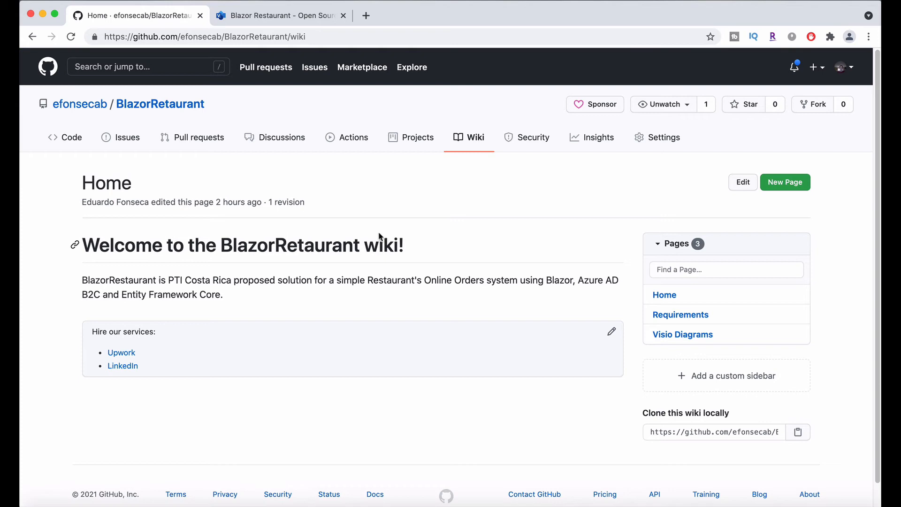
pyautogui.moveTo(369, 338)
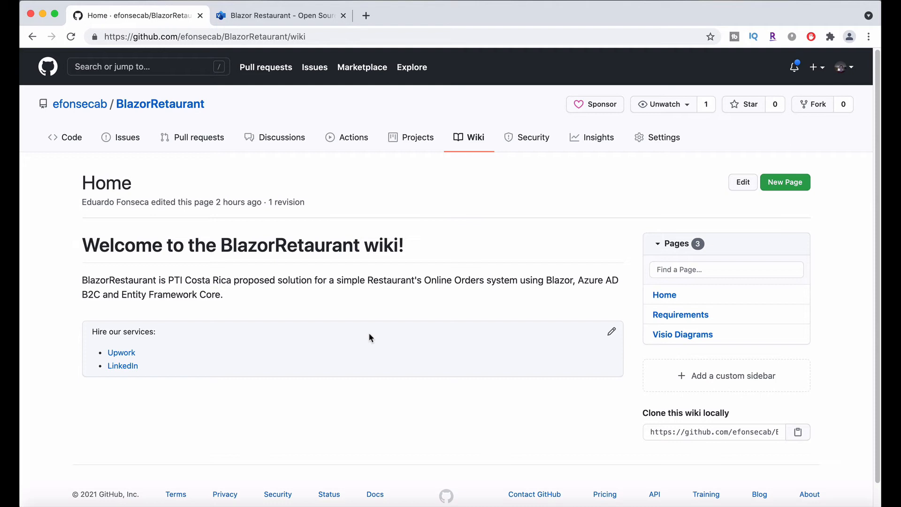
pyautogui.moveTo(681, 314)
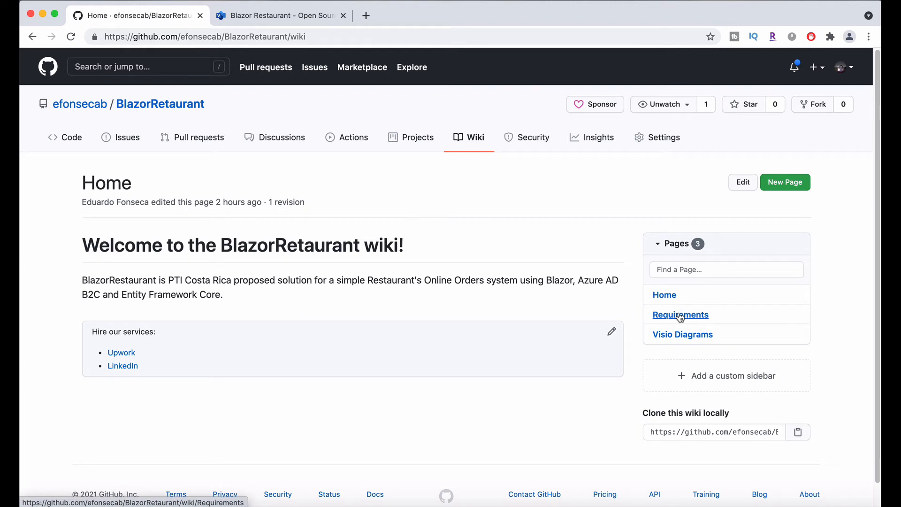
# Read the wiki Requirements page through its Login, Sections, Admin Pages and Other requirements.
pyautogui.click(680, 315)
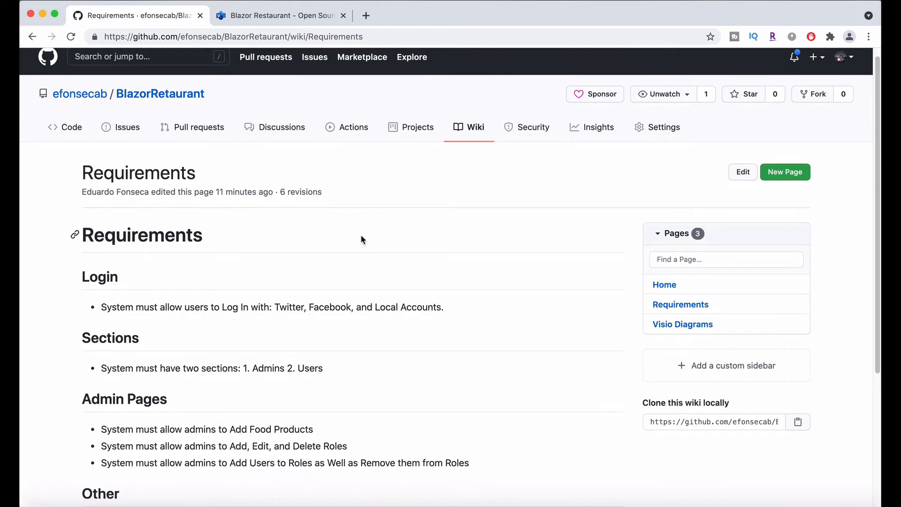
pyautogui.scroll(-3)
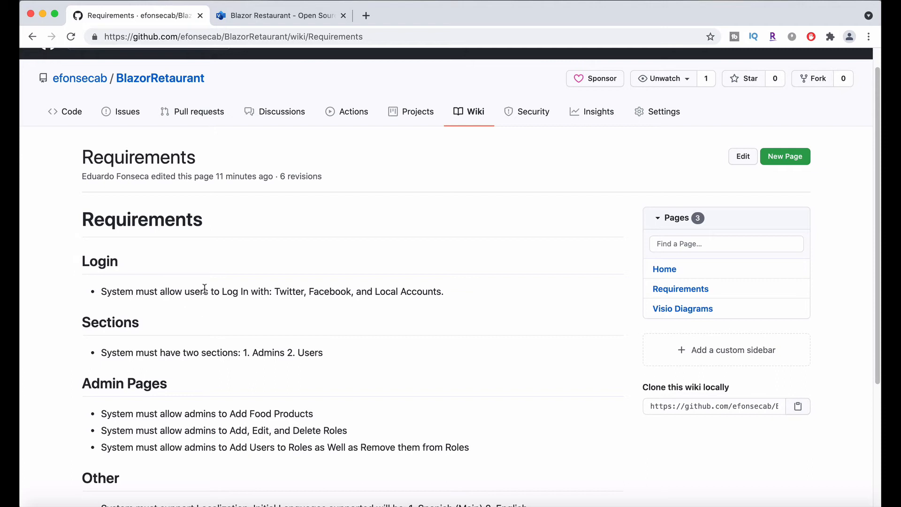
pyautogui.moveTo(376, 291)
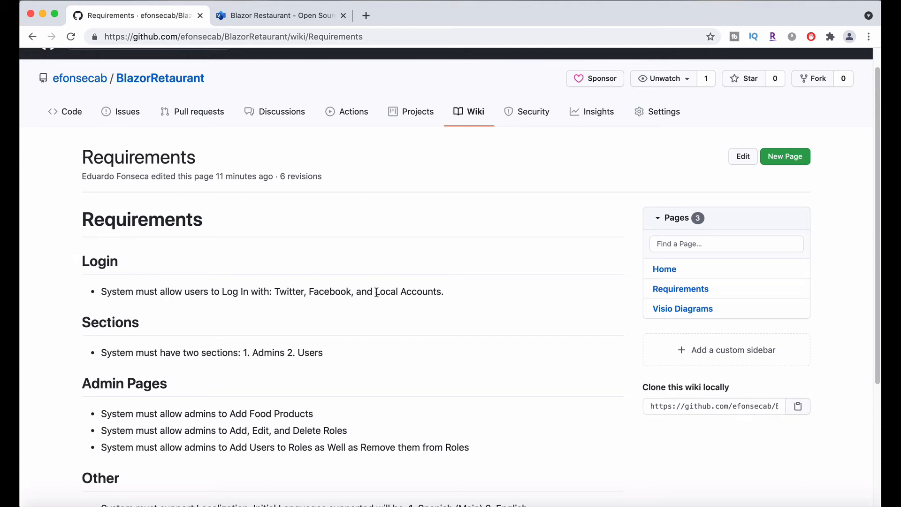
pyautogui.moveTo(386, 292)
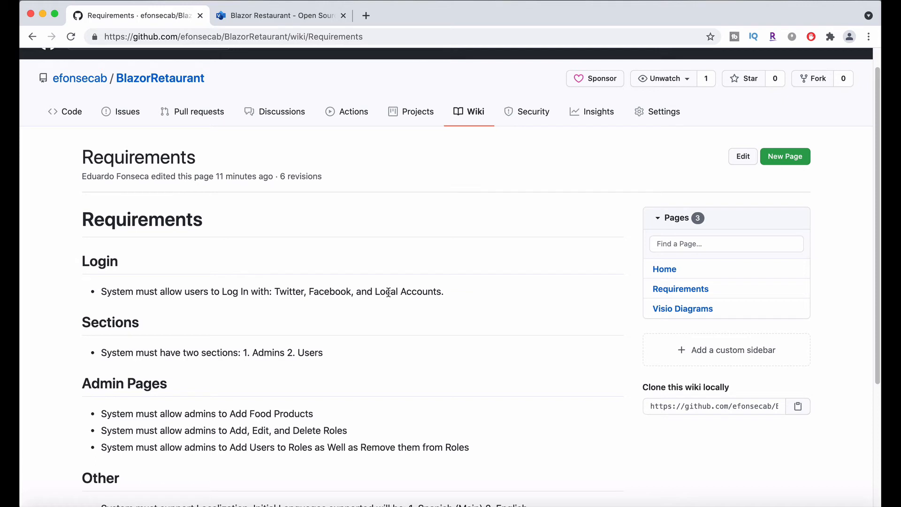
pyautogui.scroll(-3)
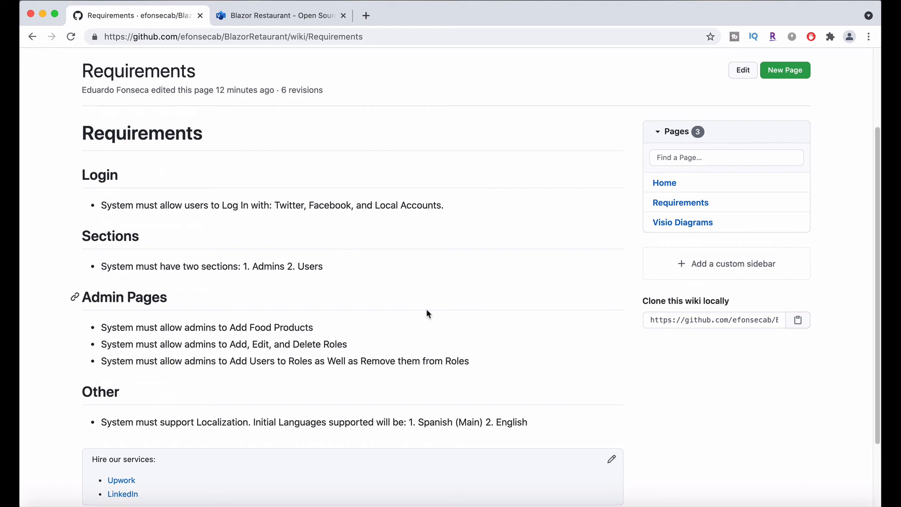
pyautogui.moveTo(683, 223)
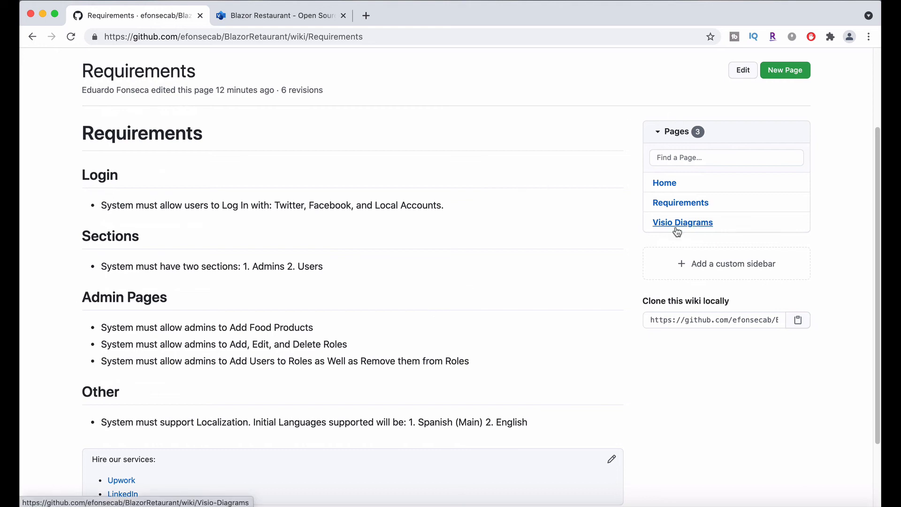
# Reach the Blazor Restaurant diagram from the Visio Diagrams wiki page and resume the idle Visio session.
pyautogui.click(683, 222)
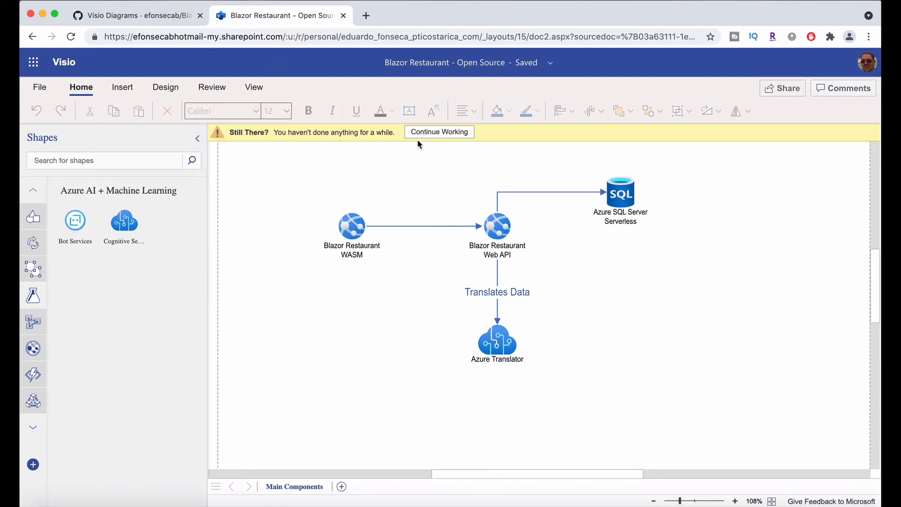
pyautogui.click(438, 132)
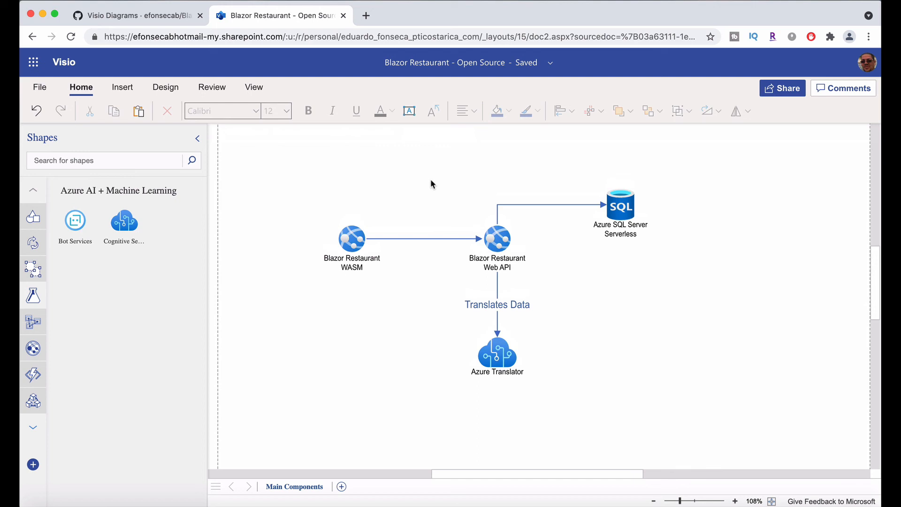
pyautogui.moveTo(493, 229)
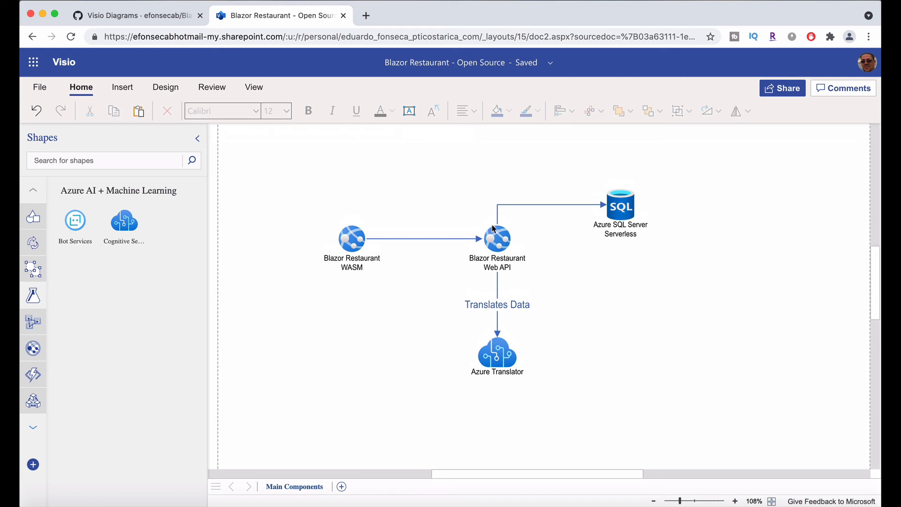
# Inspect the Web API and WASM shapes in the architecture diagram, then return to the GitHub wiki page.
pyautogui.click(497, 239)
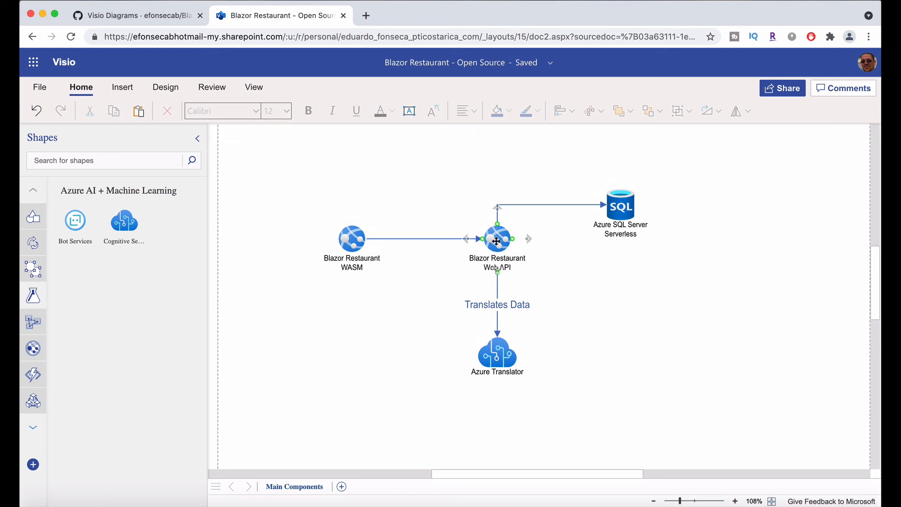
pyautogui.click(351, 238)
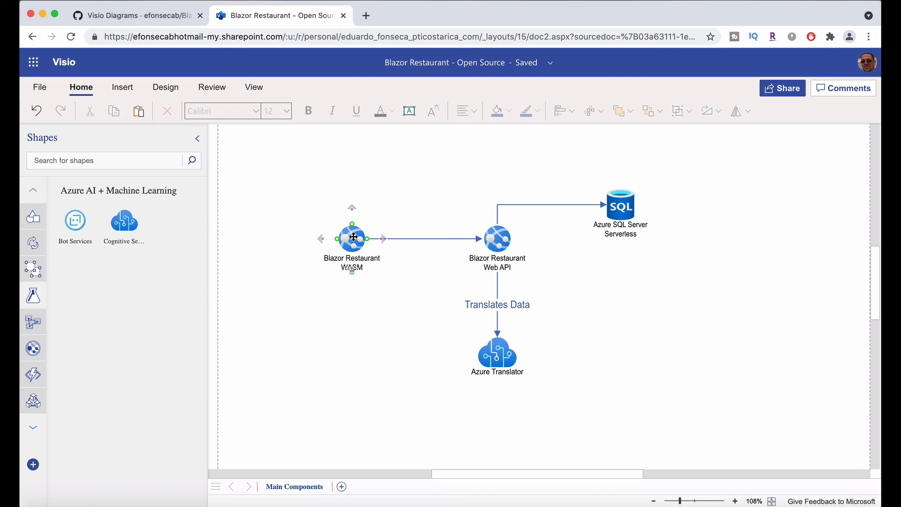
pyautogui.click(588, 264)
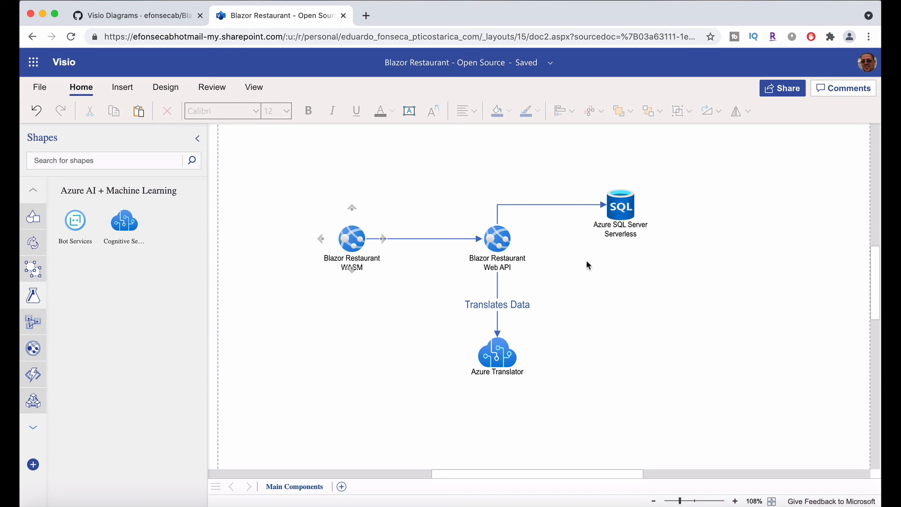
pyautogui.click(621, 205)
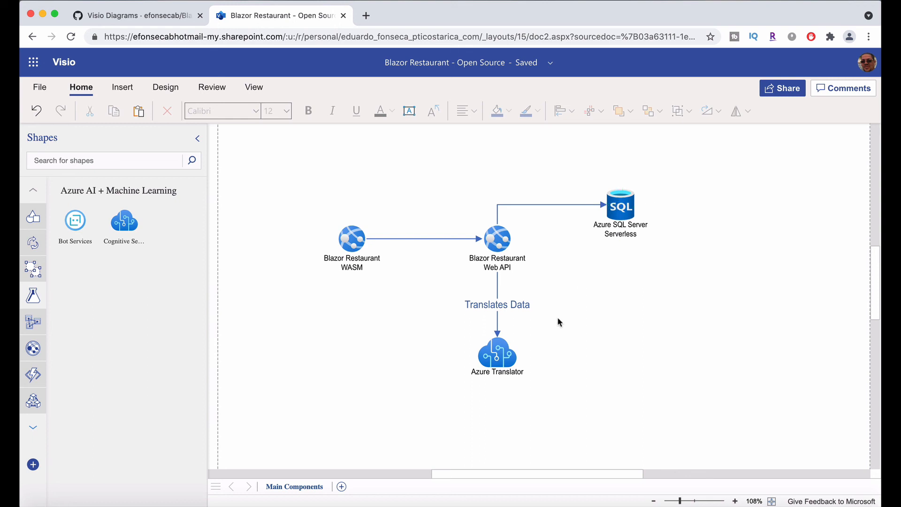
pyautogui.click(497, 351)
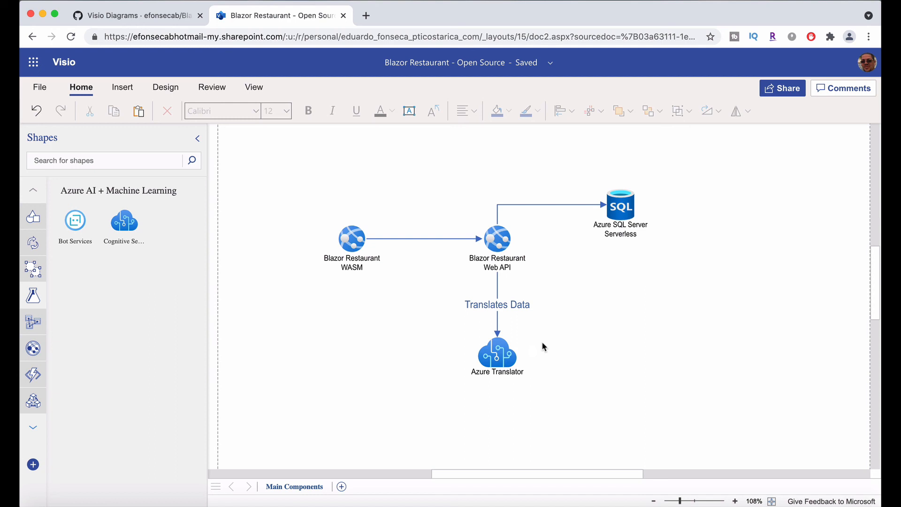
pyautogui.moveTo(579, 300)
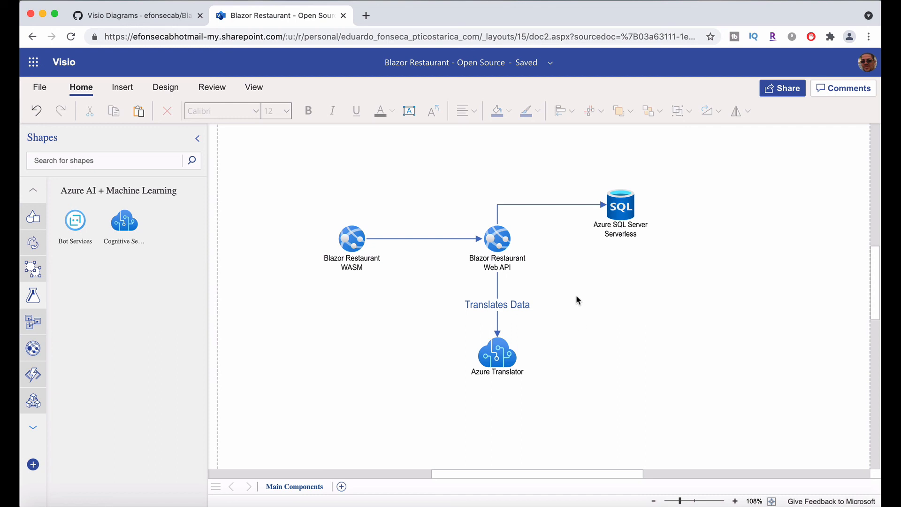
pyautogui.click(138, 16)
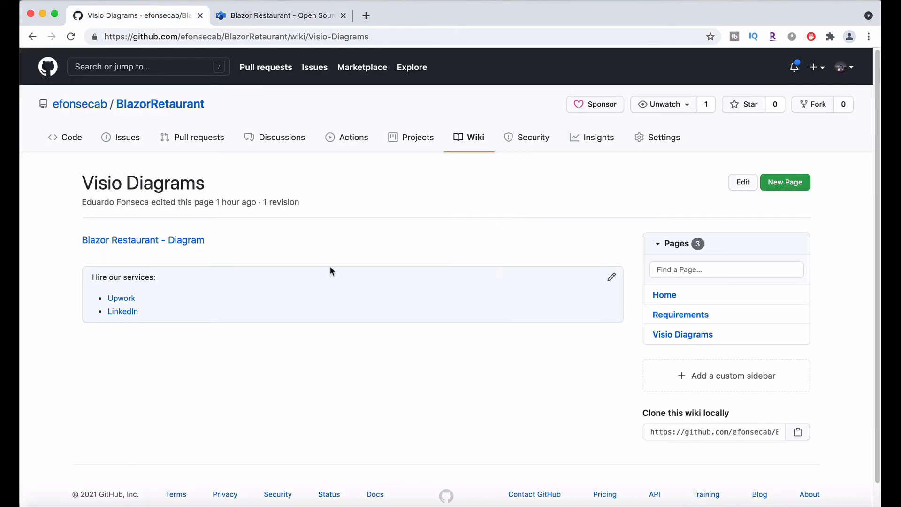
pyautogui.moveTo(282, 137)
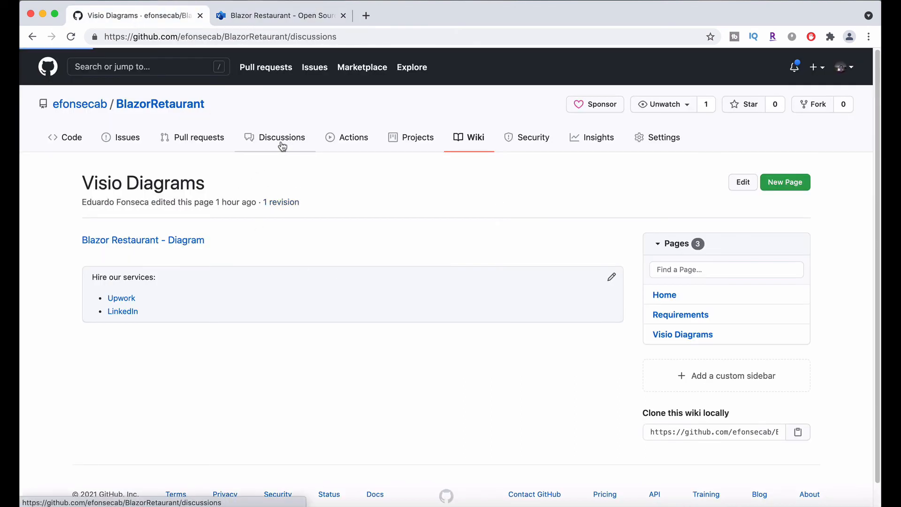
# Return to the repository's still-empty Discussions with its four categories.
pyautogui.click(283, 137)
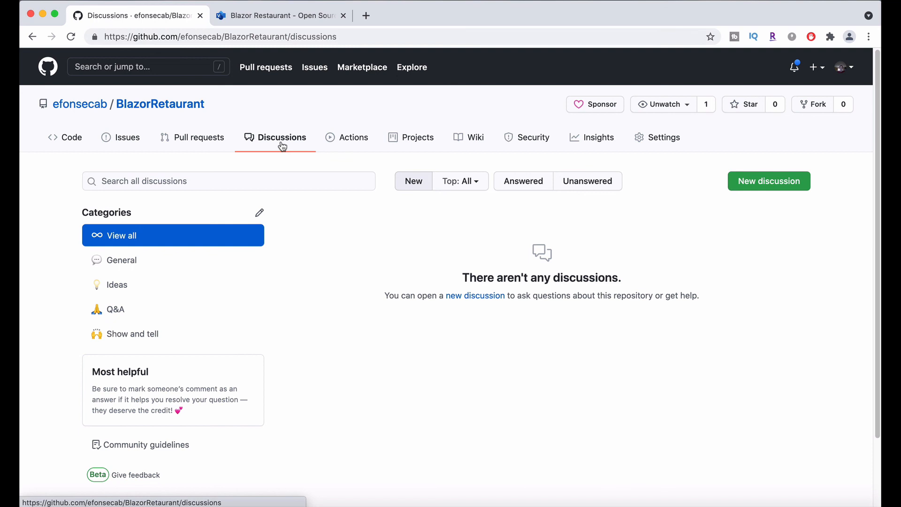